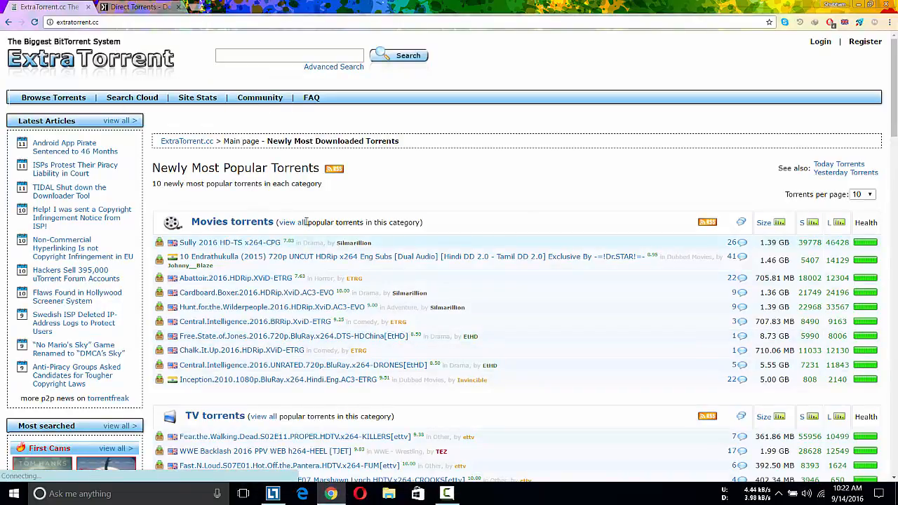
- Open the Central.Intelligence.2016.BRRip.XviD-ETRG page, copy its magnet link, and go to Direct Torrents
click(254, 321)
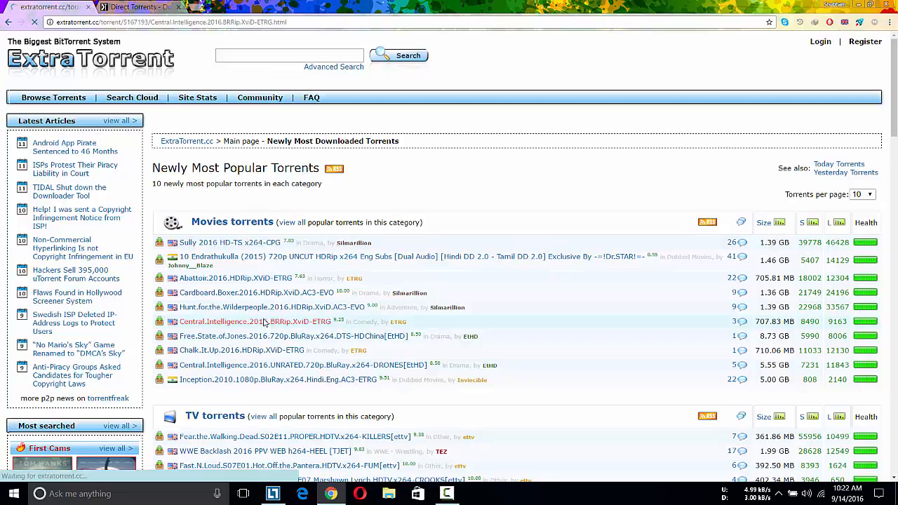
click(265, 321)
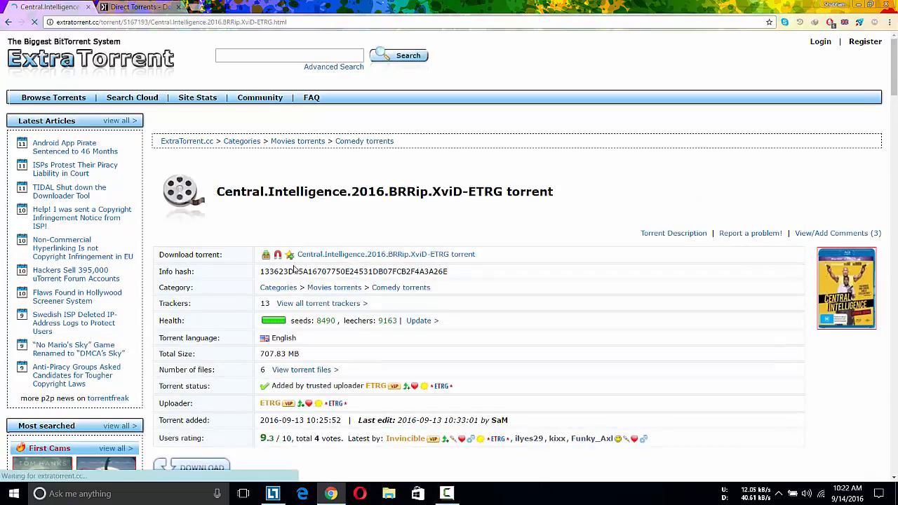
scroll(down, 3)
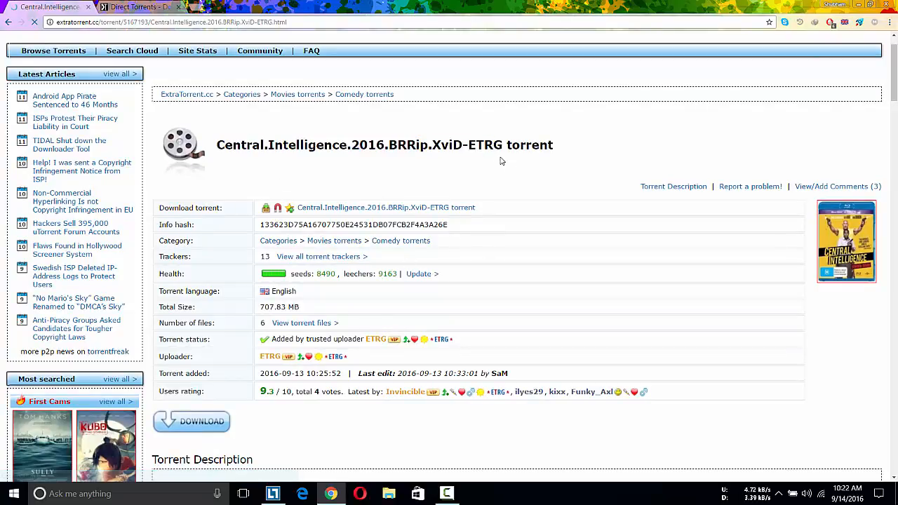
right_click(385, 207)
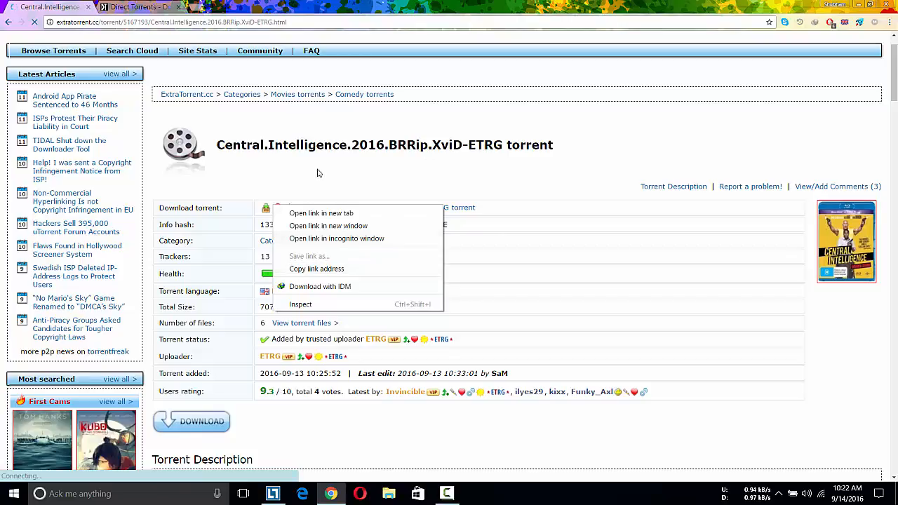
right_click(279, 207)
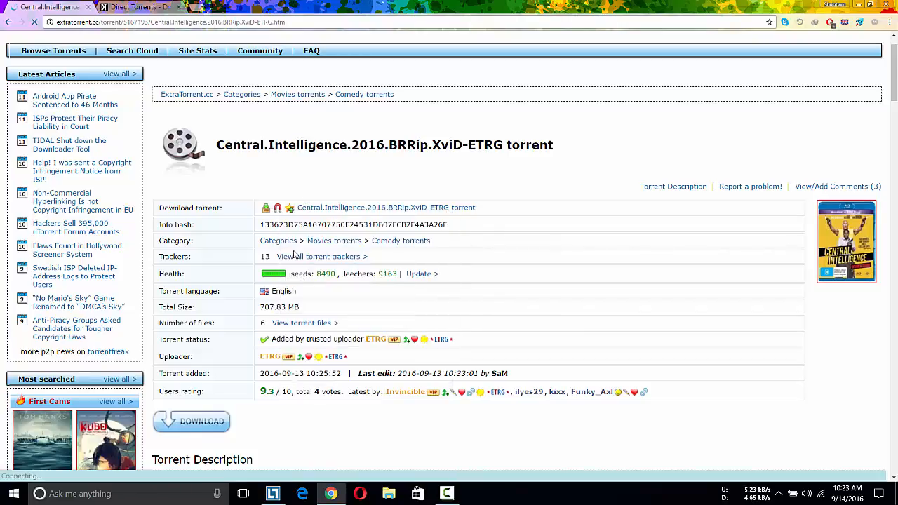
click(136, 7)
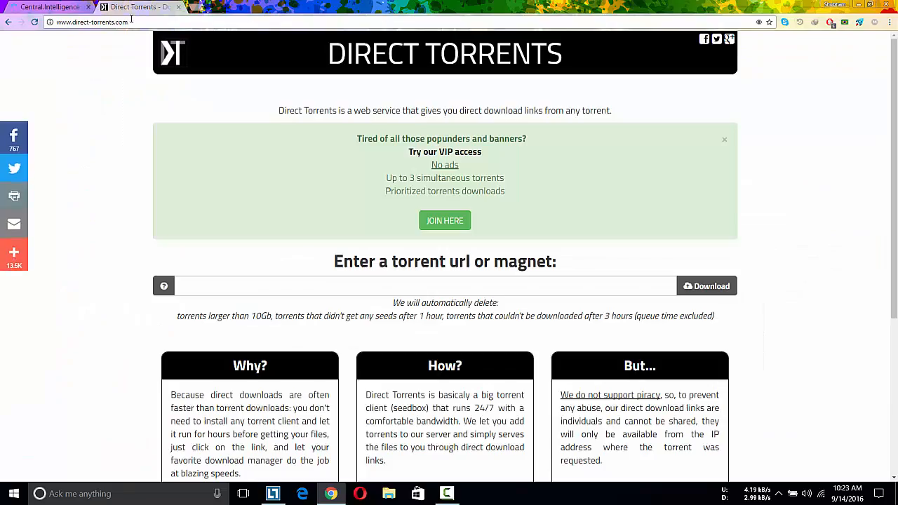
- Paste the Central Intelligence magnet link into Direct Torrents' torrent box and submit it
click(91, 22)
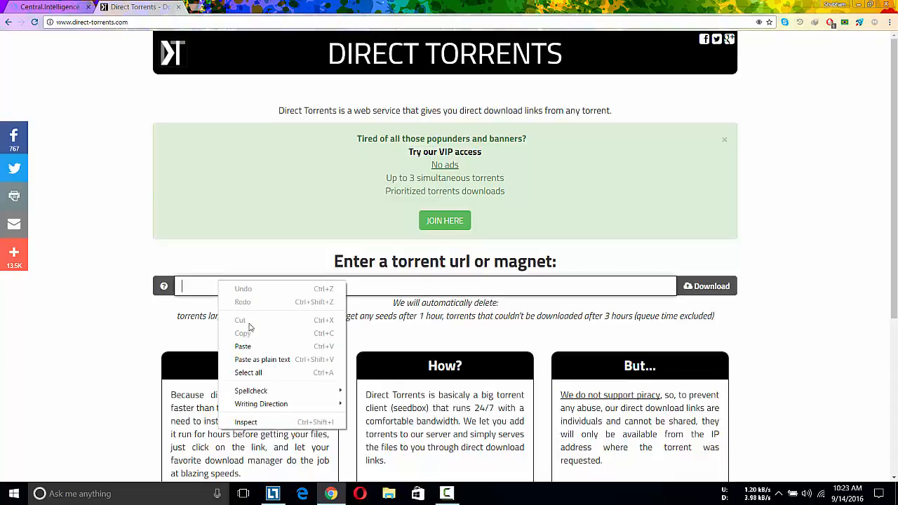
click(243, 345)
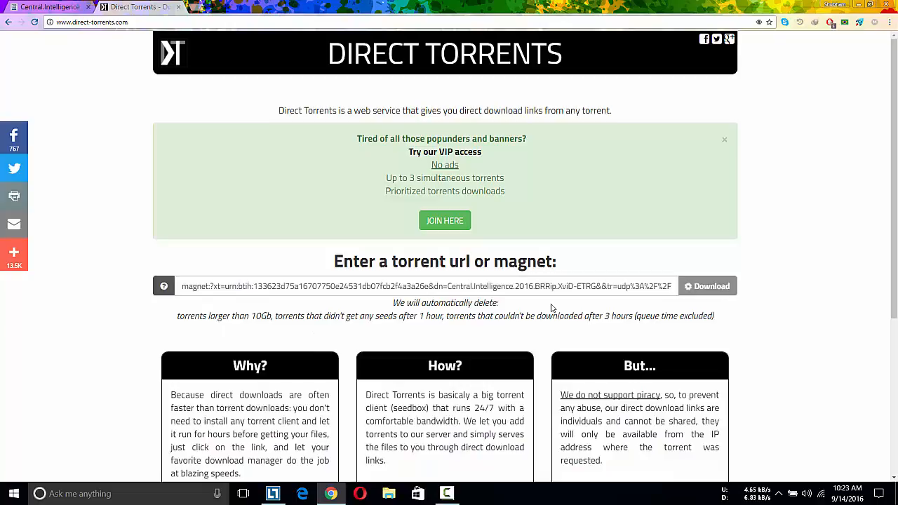
scroll(down, 3)
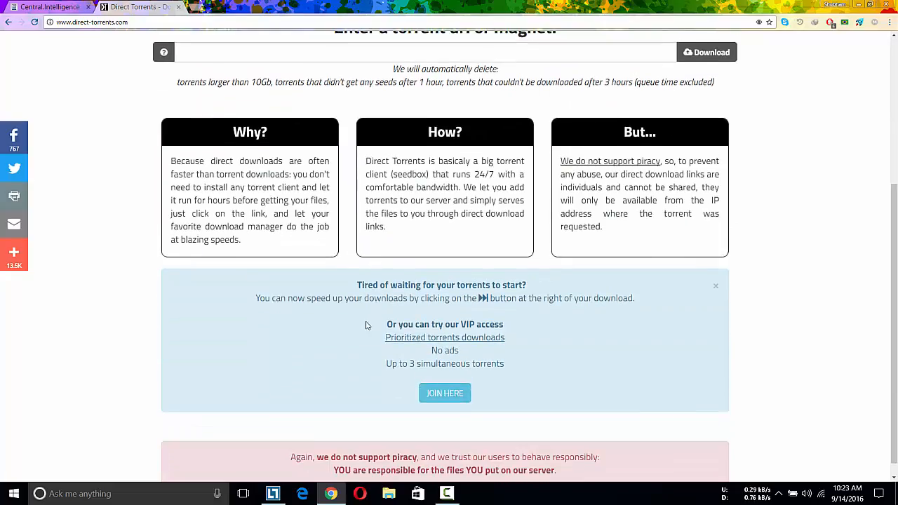
scroll(up, 3)
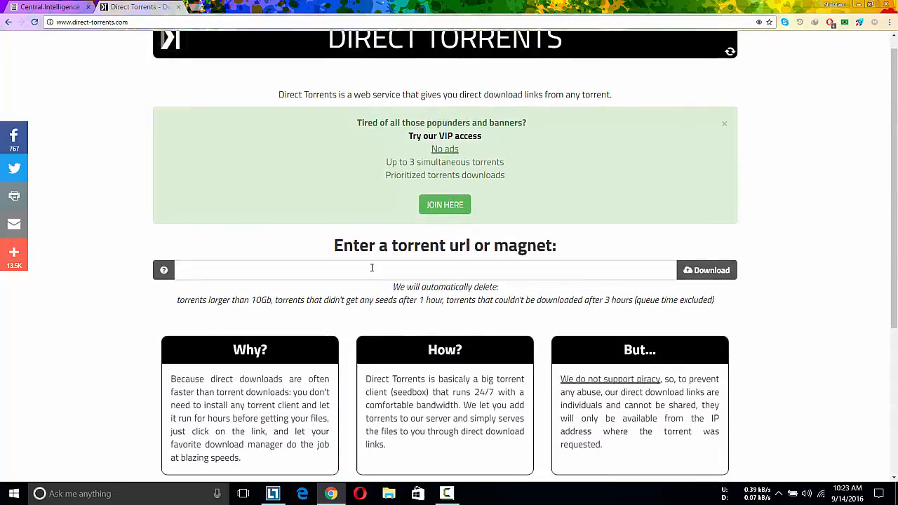
click(706, 270)
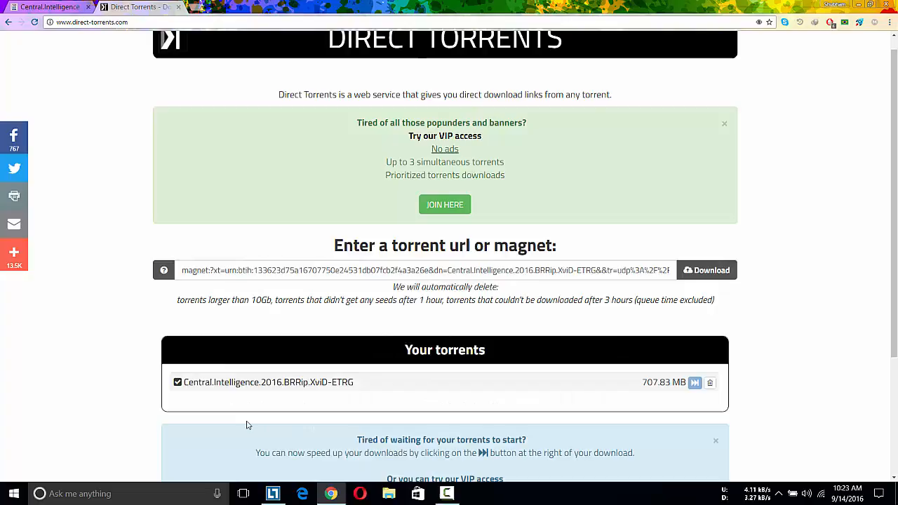
mouse_move(264, 385)
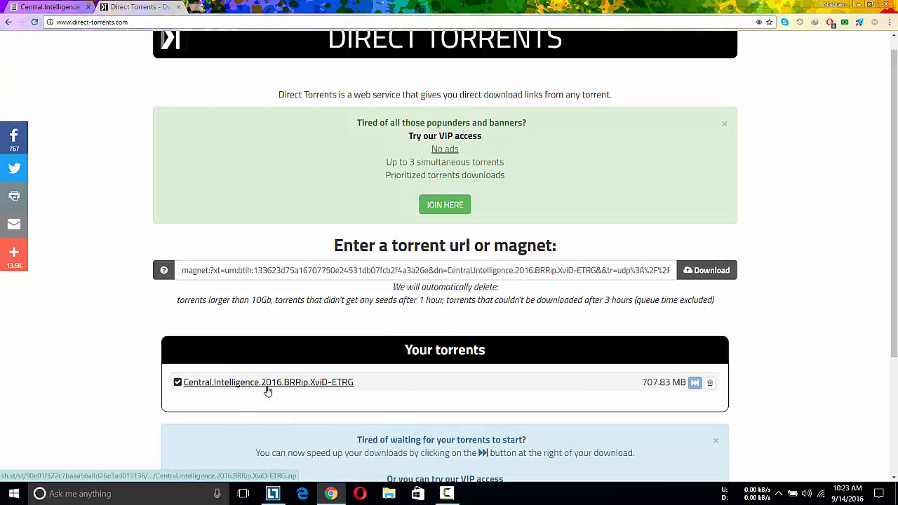
- Open the Central.Intelligence.2016.BRRip.XviD-ETRG download link from Your torrents
click(268, 382)
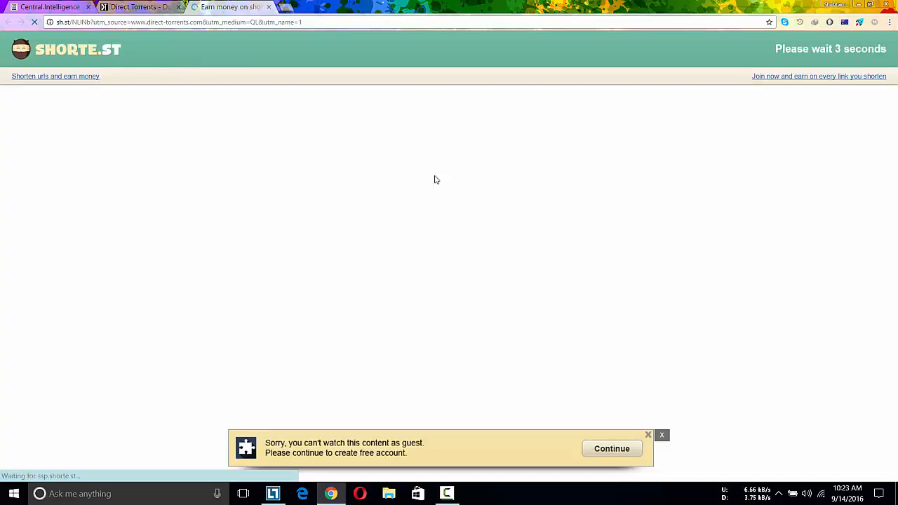
mouse_move(756, 273)
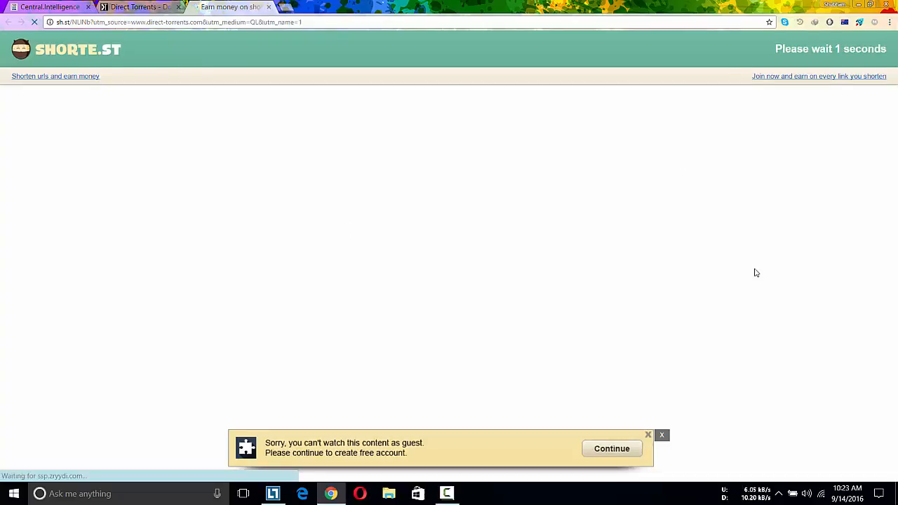